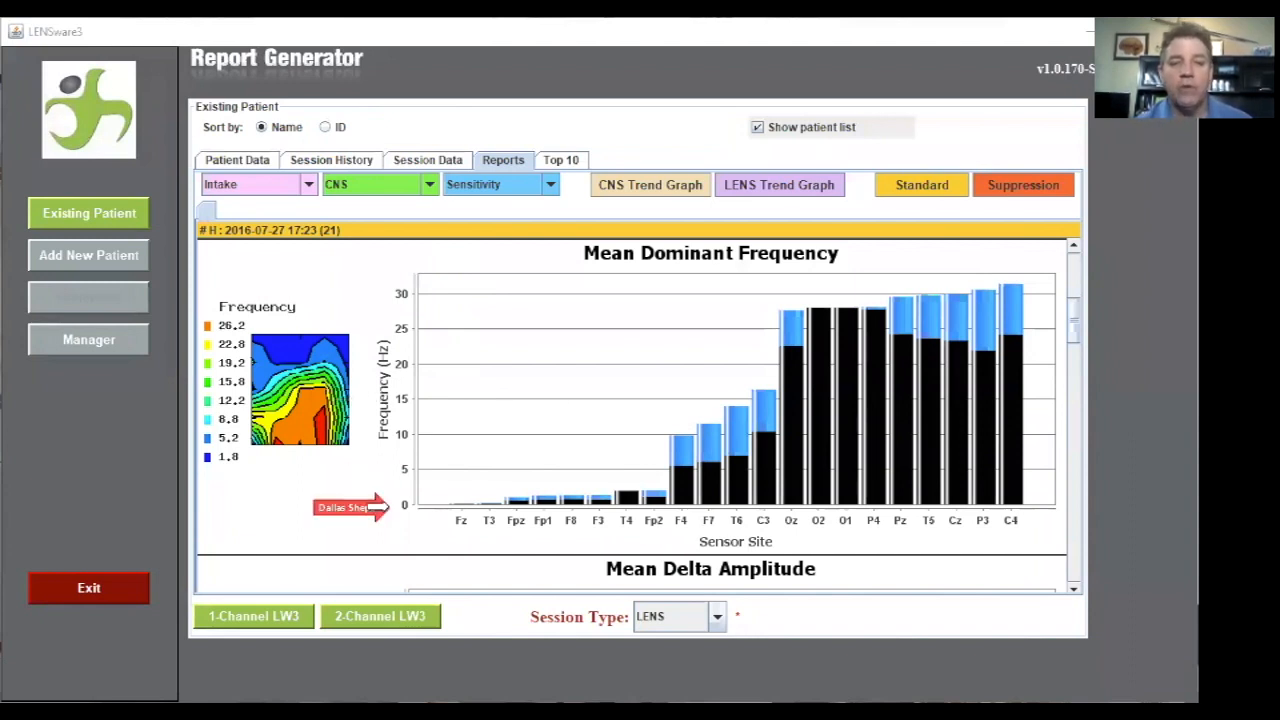
{"action": "mouse_move", "coordinate": [366, 274]}
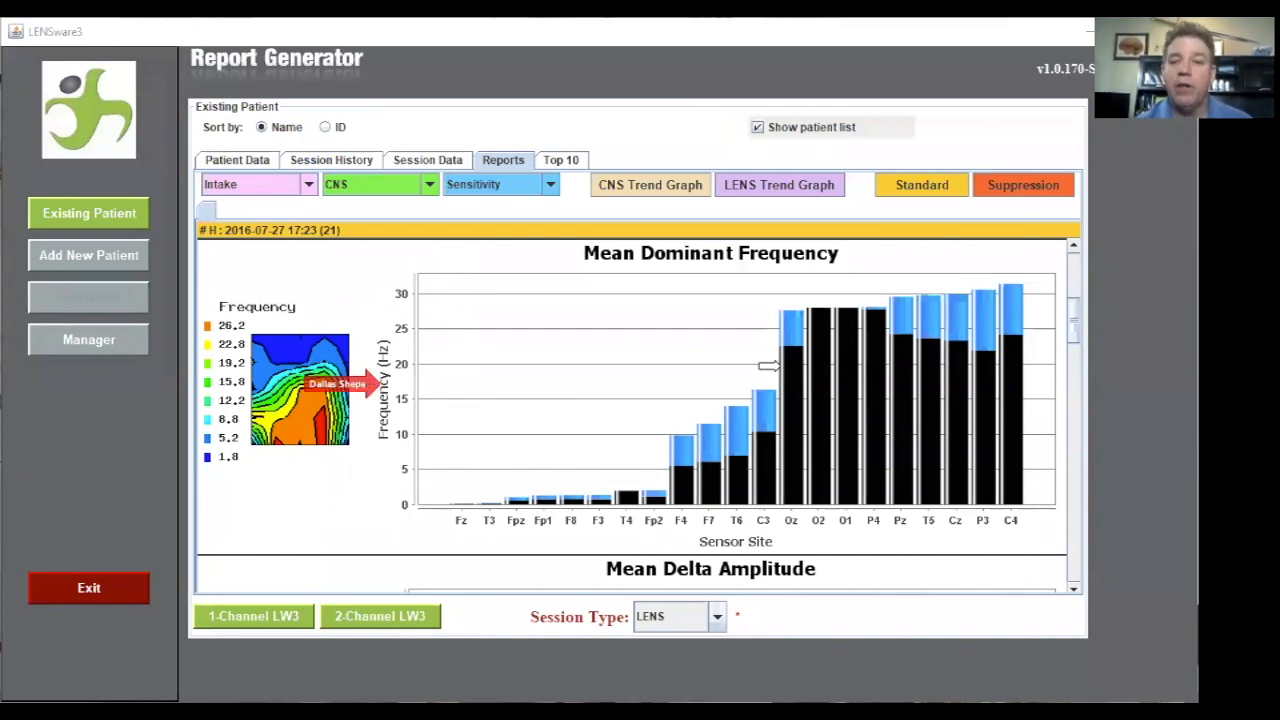
{"action": "mouse_move", "coordinate": [433, 520]}
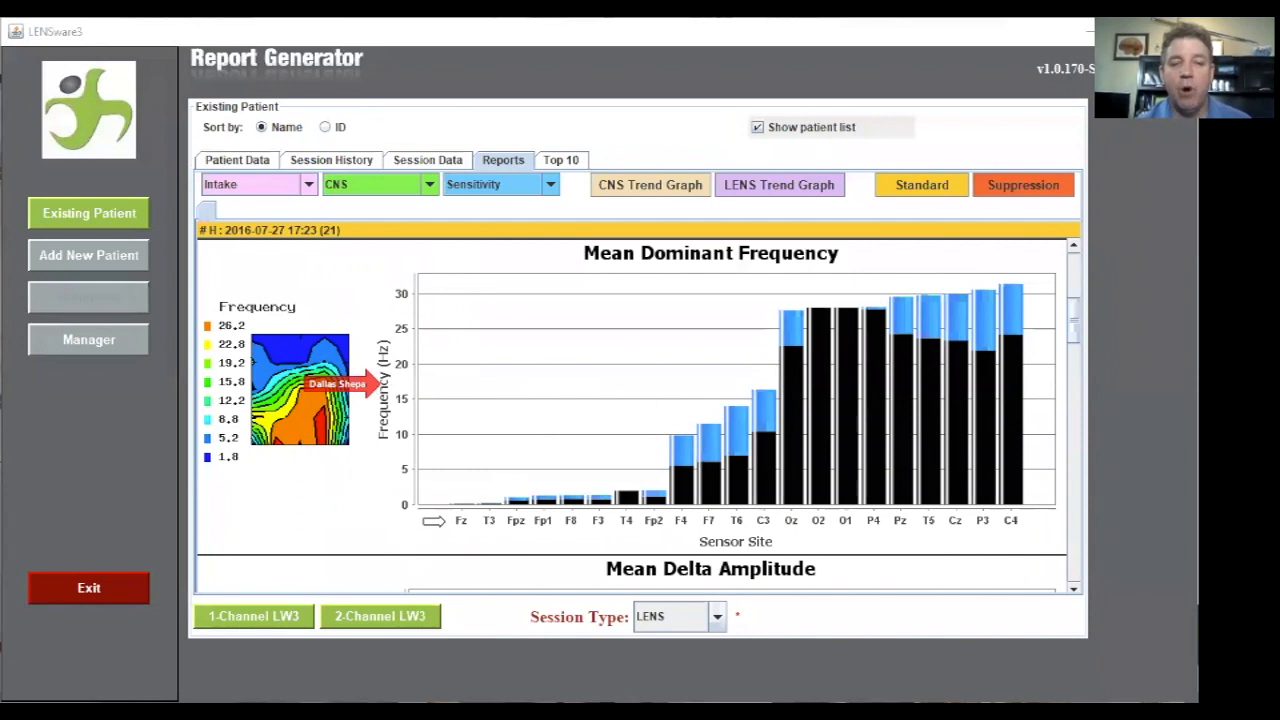
{"action": "left_click_drag", "start_coordinate": [337, 384], "coordinate": [410, 520]}
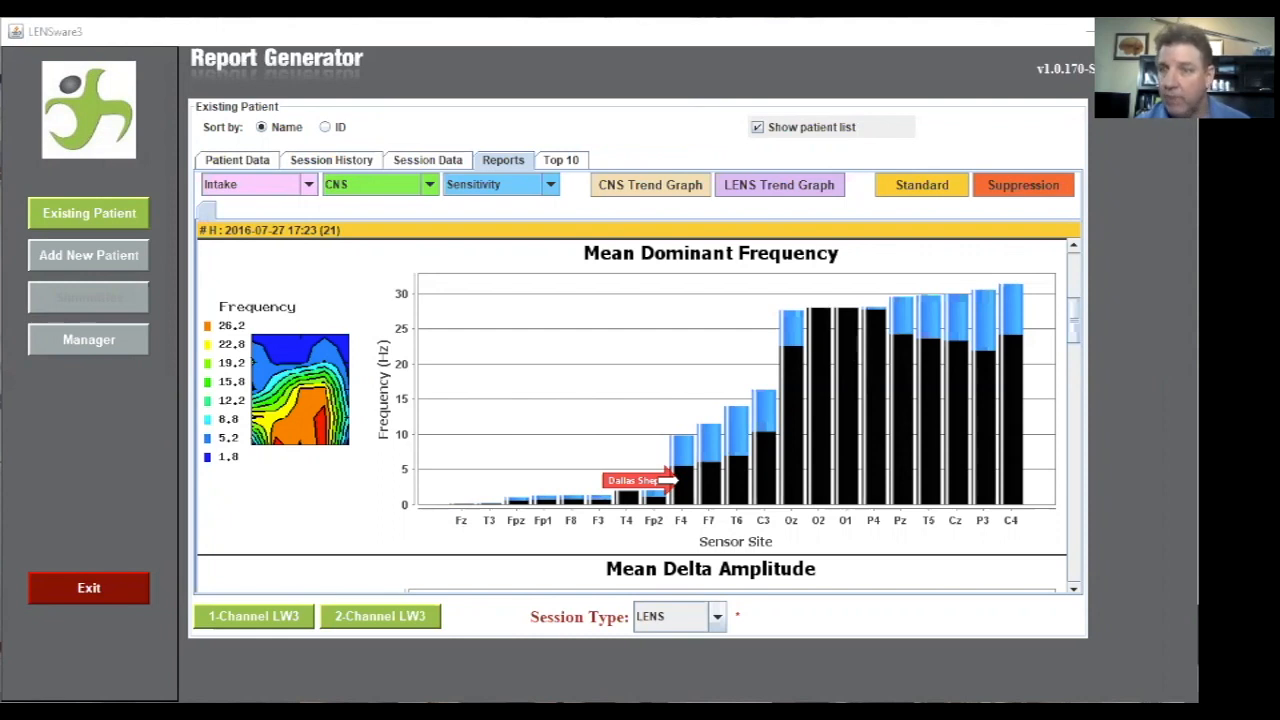
{"action": "mouse_move", "coordinate": [767, 339]}
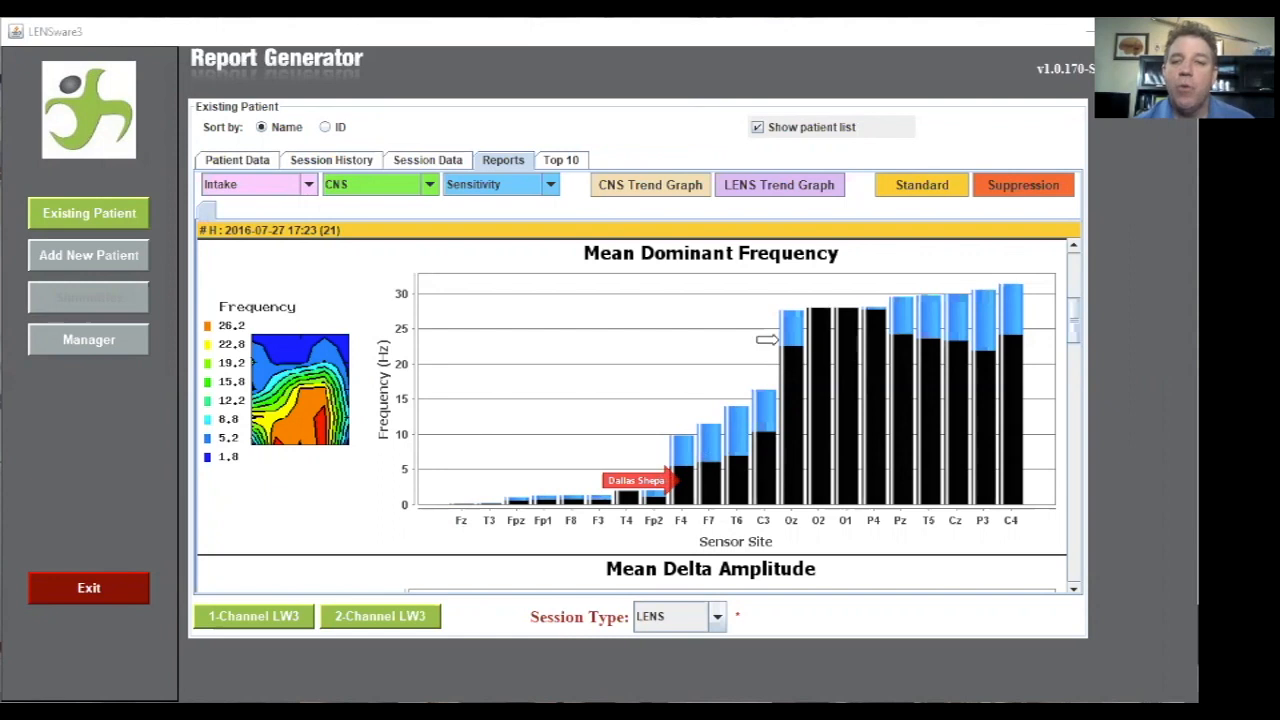
{"action": "mouse_move", "coordinate": [767, 350]}
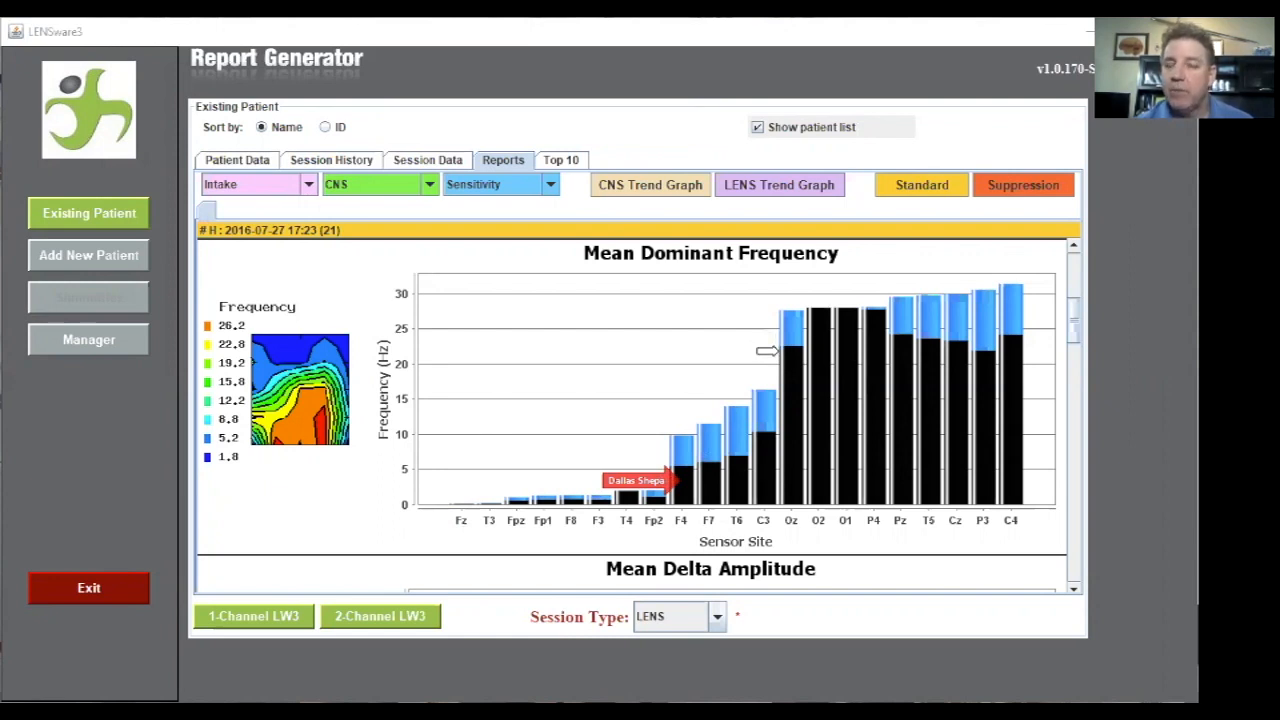
{"action": "mouse_move", "coordinate": [830, 302]}
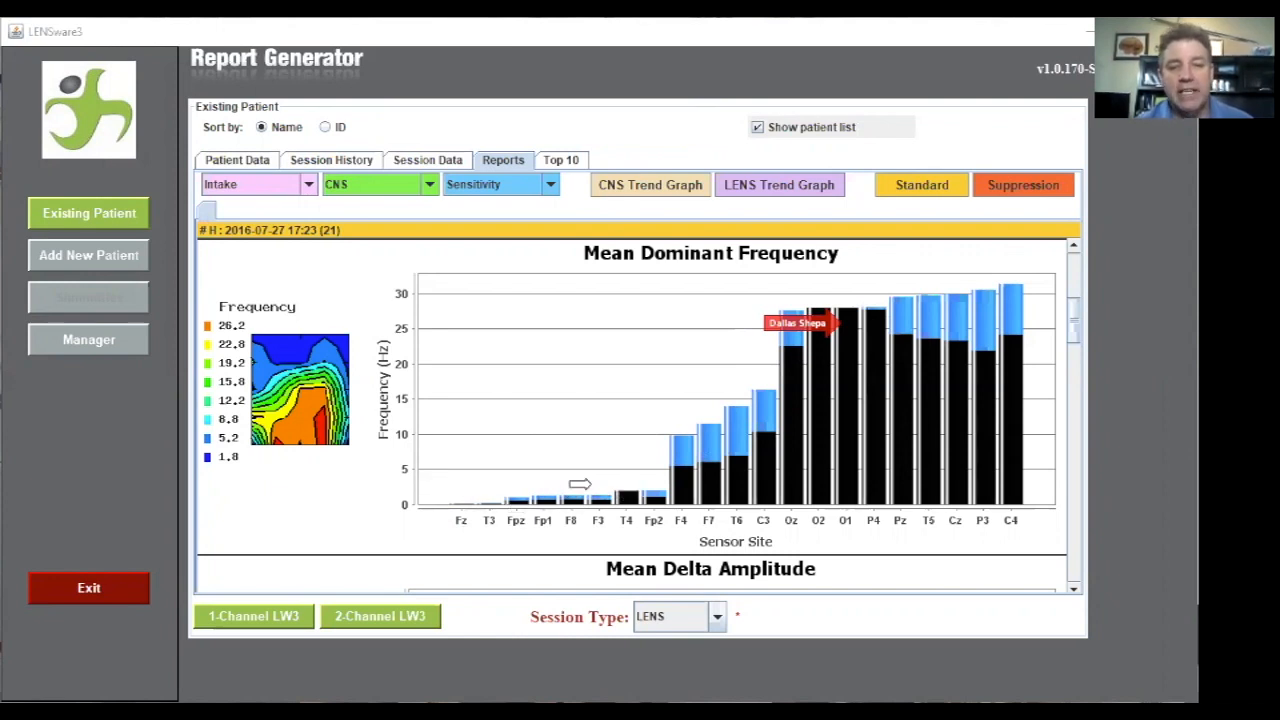
{"action": "mouse_move", "coordinate": [490, 488]}
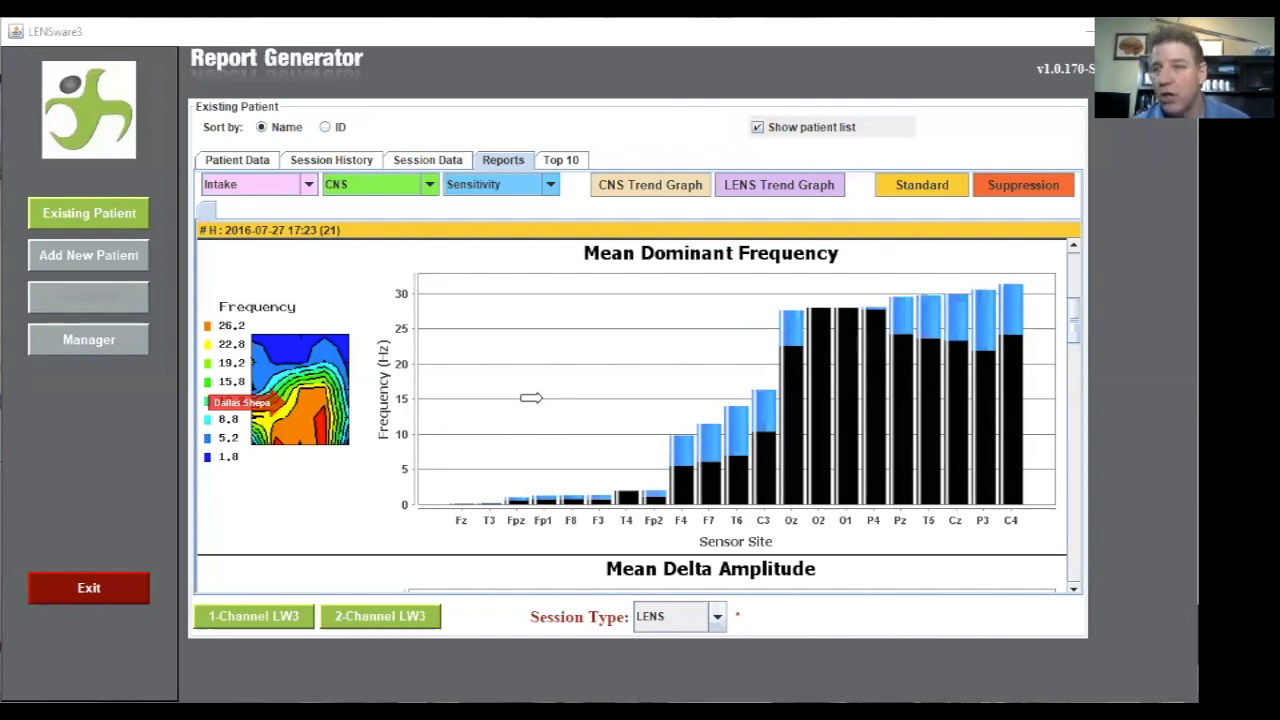
{"action": "mouse_move", "coordinate": [527, 417]}
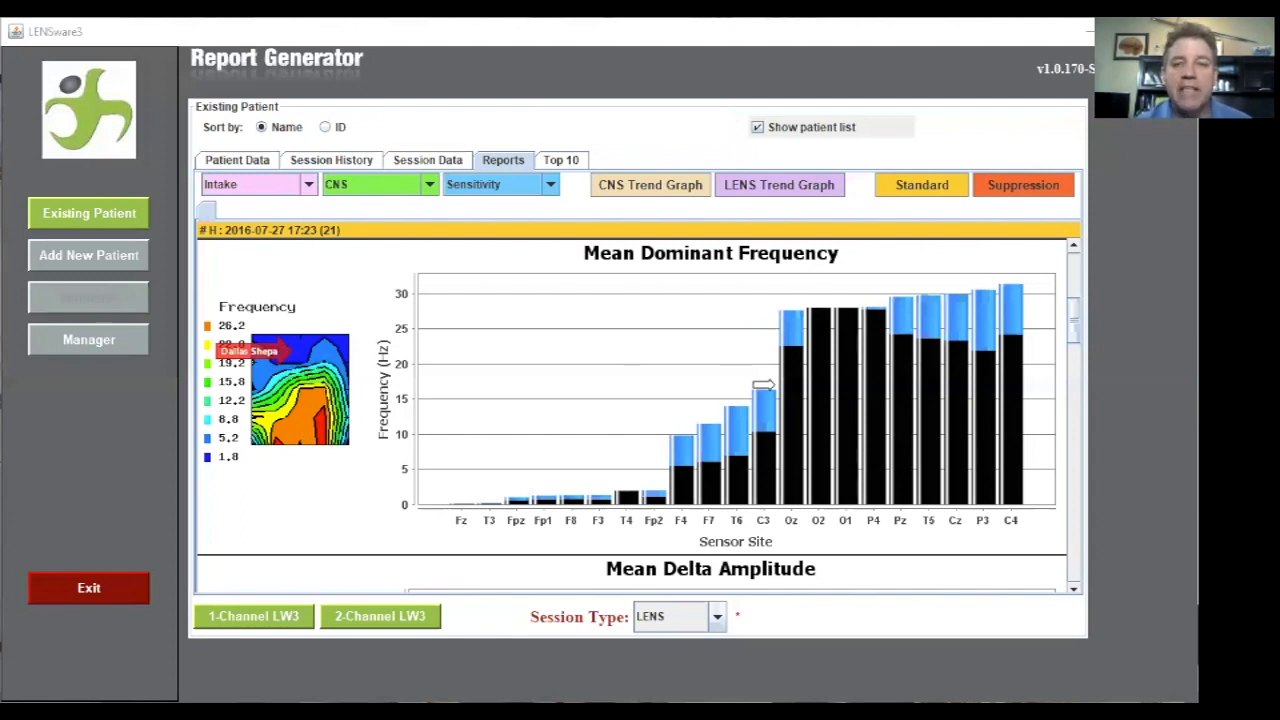
{"action": "mouse_move", "coordinate": [938, 383]}
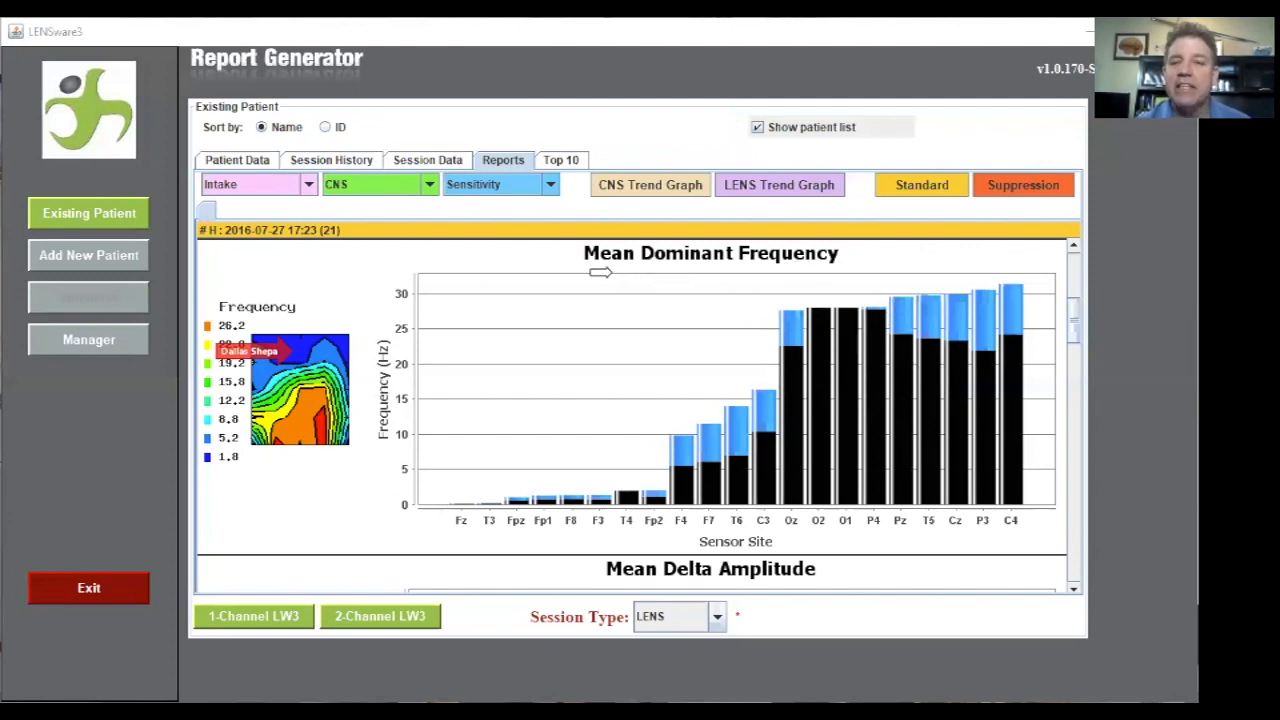
{"action": "mouse_move", "coordinate": [715, 264]}
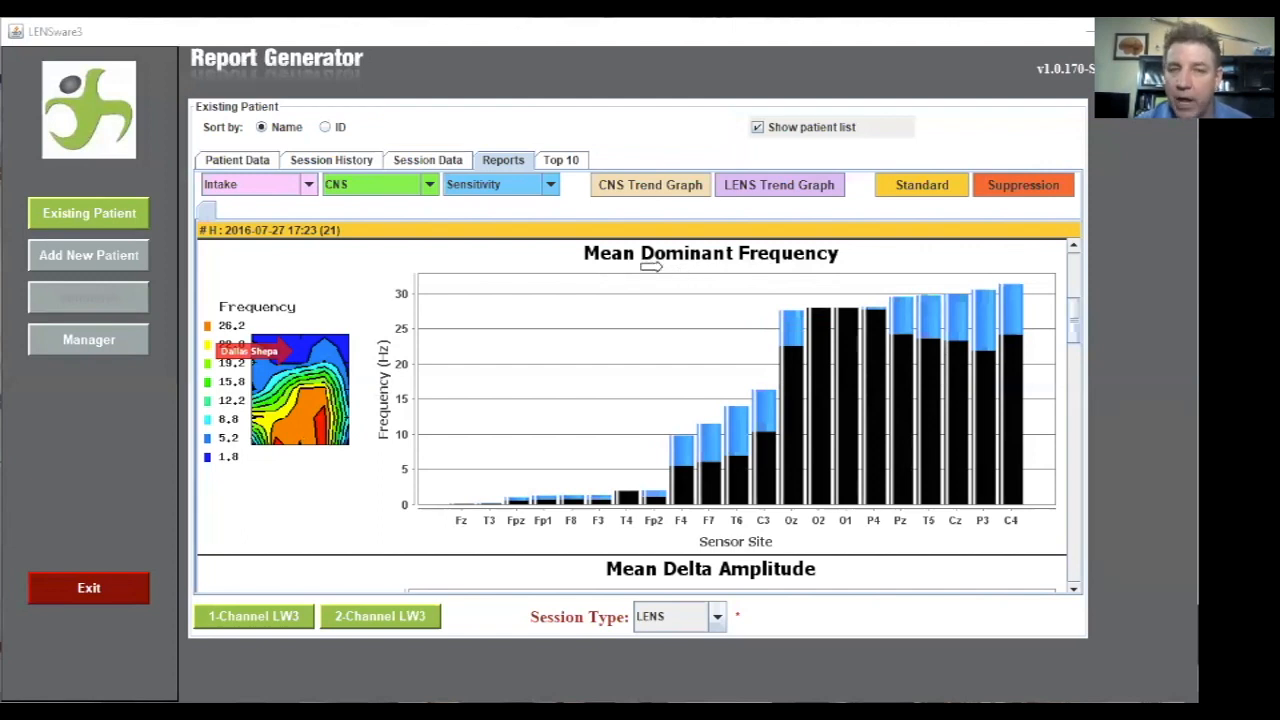
{"action": "mouse_move", "coordinate": [605, 262]}
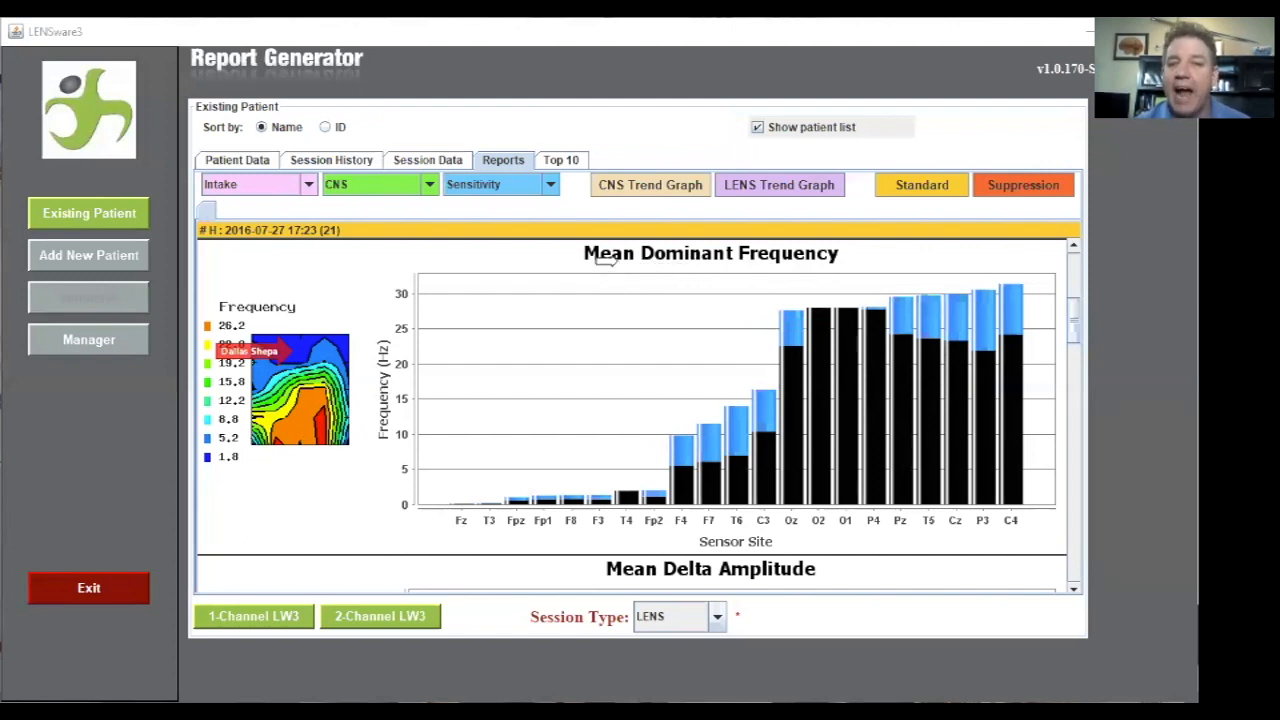
{"action": "mouse_move", "coordinate": [625, 263]}
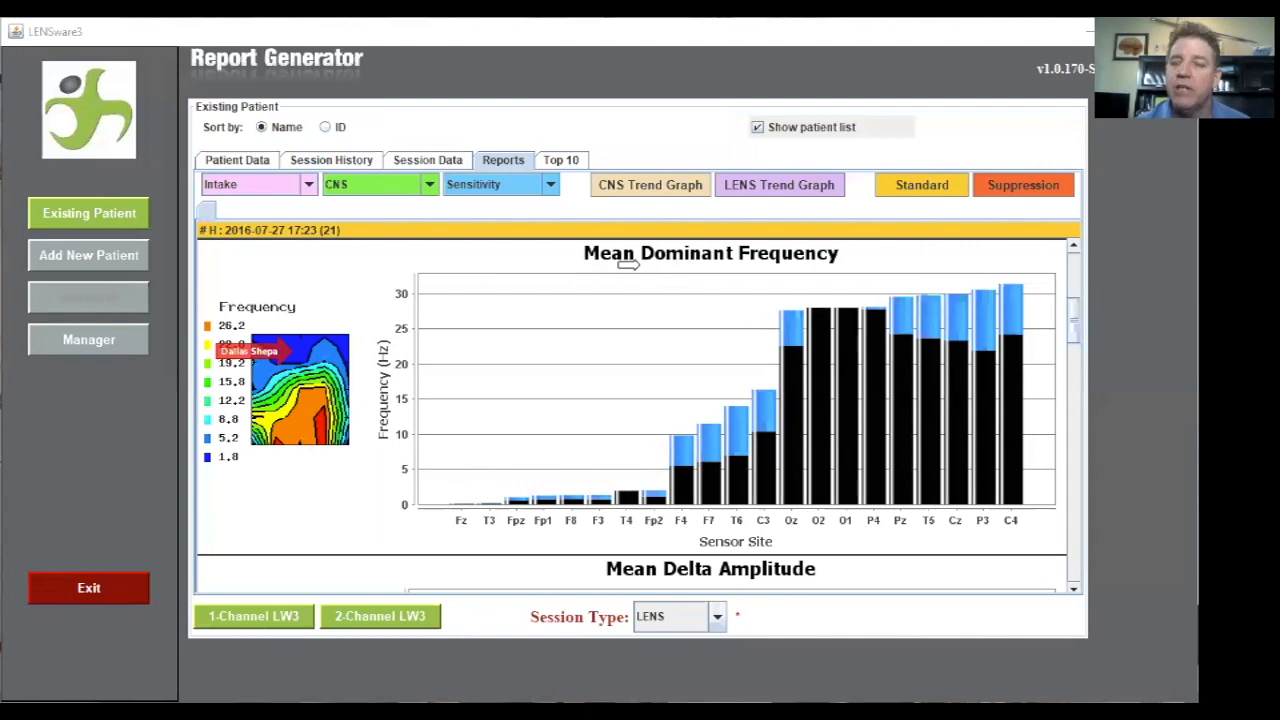